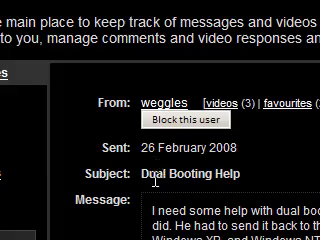
Step: Scroll boot.ini down to the [operating systems] section and remove the second multi(0)disk(0) line
{"action": "scroll", "scroll_direction": "down", "scroll_amount": 3}
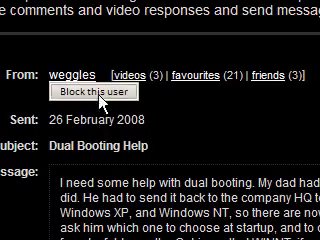
{"action": "scroll", "scroll_direction": "down", "scroll_amount": 3}
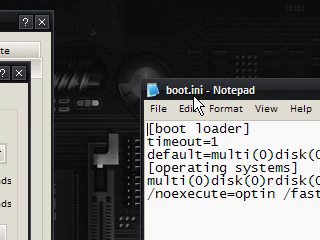
{"action": "mouse_move", "coordinate": [200, 100]}
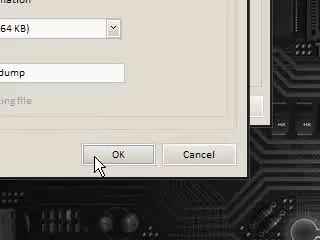
Step: Accept the Startup and Recovery settings with OK, returning to the Dual Booting Help message
{"action": "left_click", "coordinate": [116, 154]}
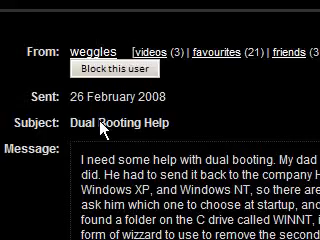
Step: Scroll the Dual Booting Help message down to the body describing the Windows NT and XP laptop setup
{"action": "scroll", "scroll_direction": "down", "scroll_amount": 3}
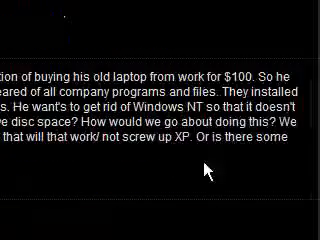